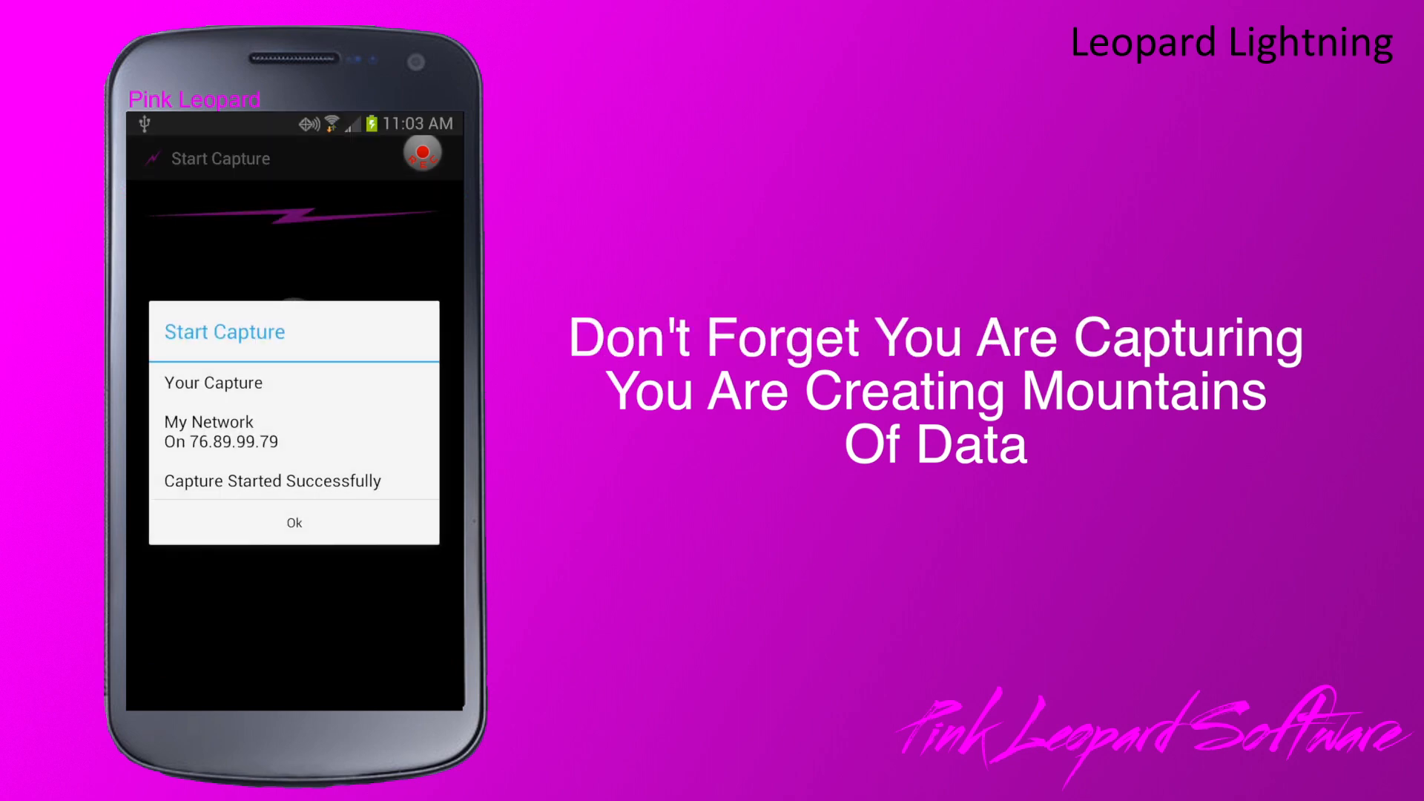
pyautogui.click(294, 522)
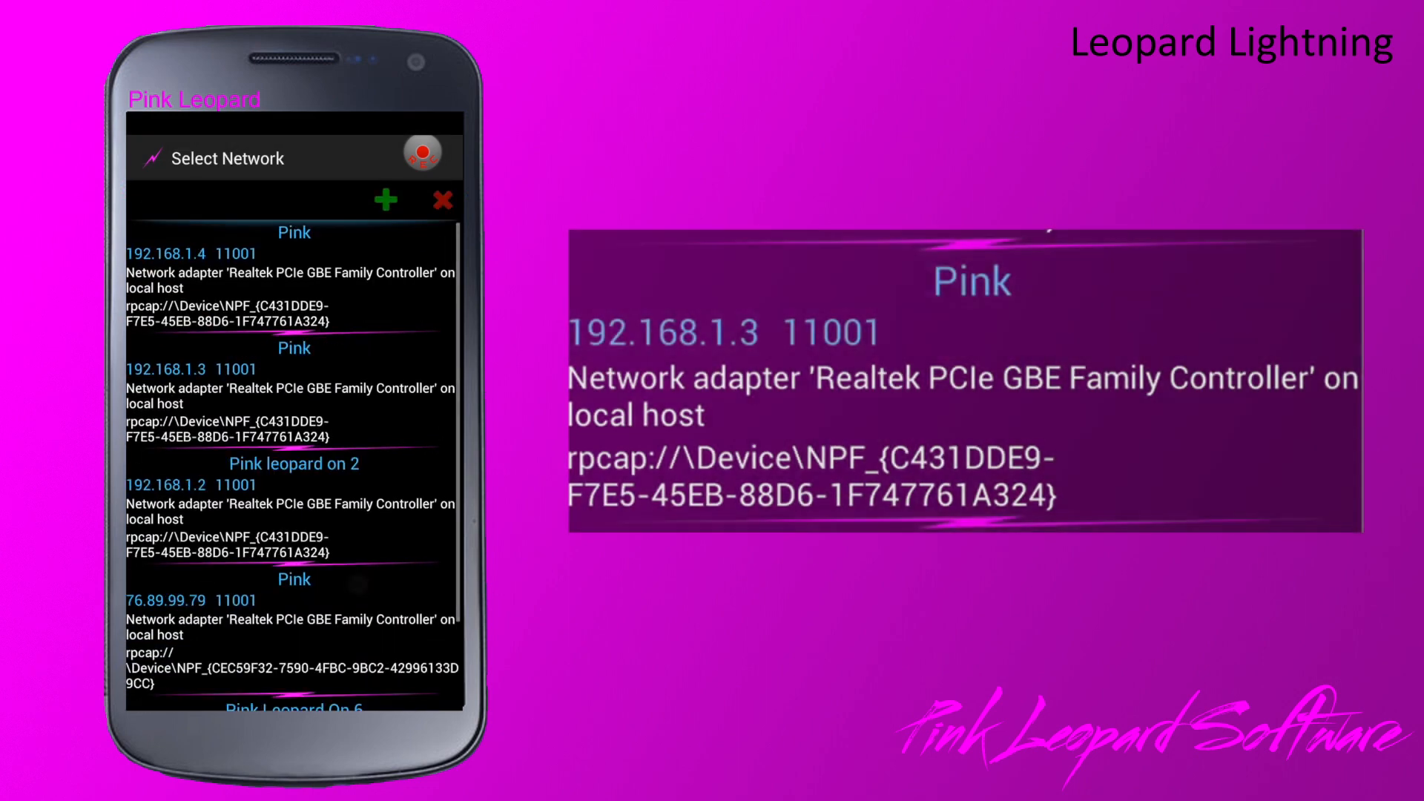
# Tap the green + on Select Network to add a new network
pyautogui.click(385, 200)
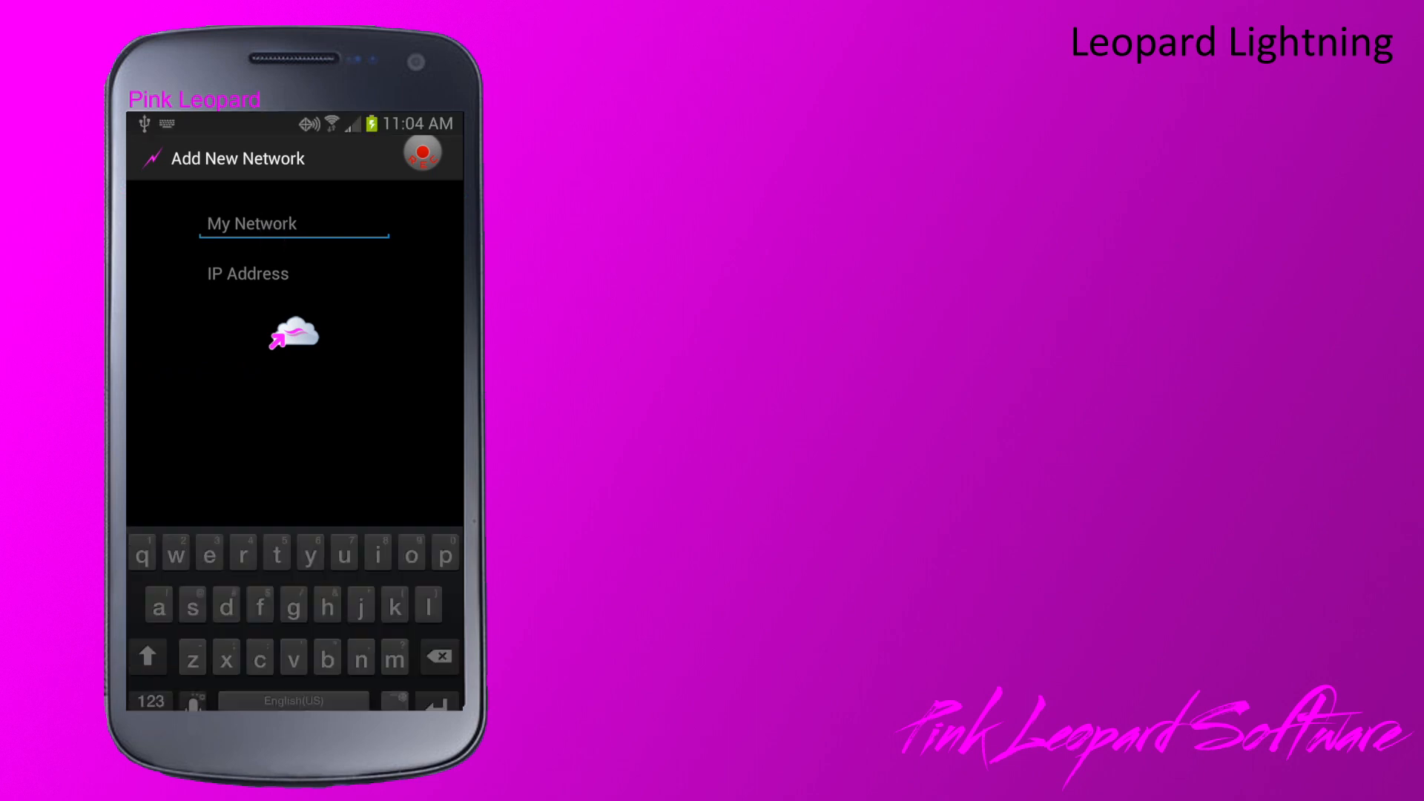
# Enter 76.89.99.79 as the new network's IP address
pyautogui.write('76.89.99.79')
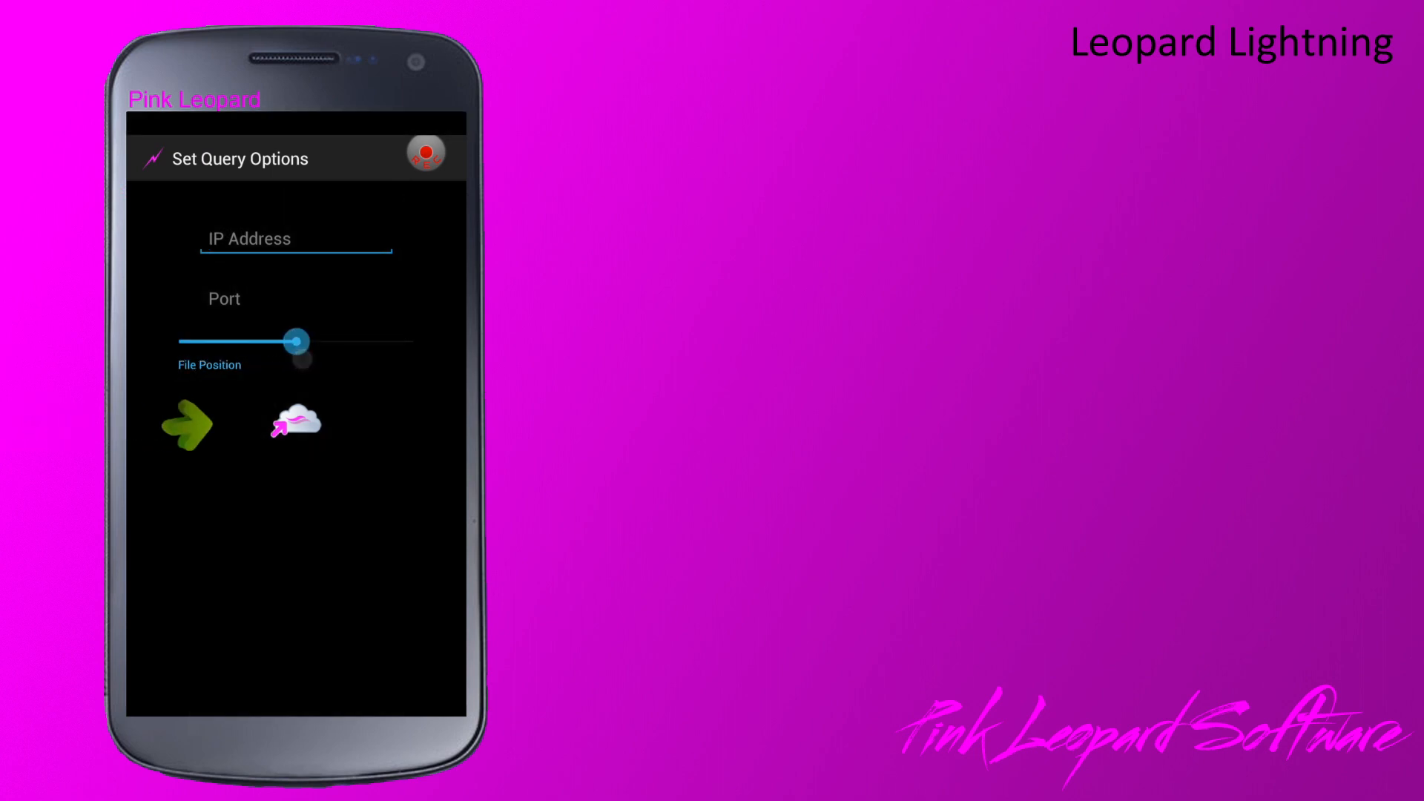
# Run the query and scroll through the captured packets past entry 814
pyautogui.click(188, 426)
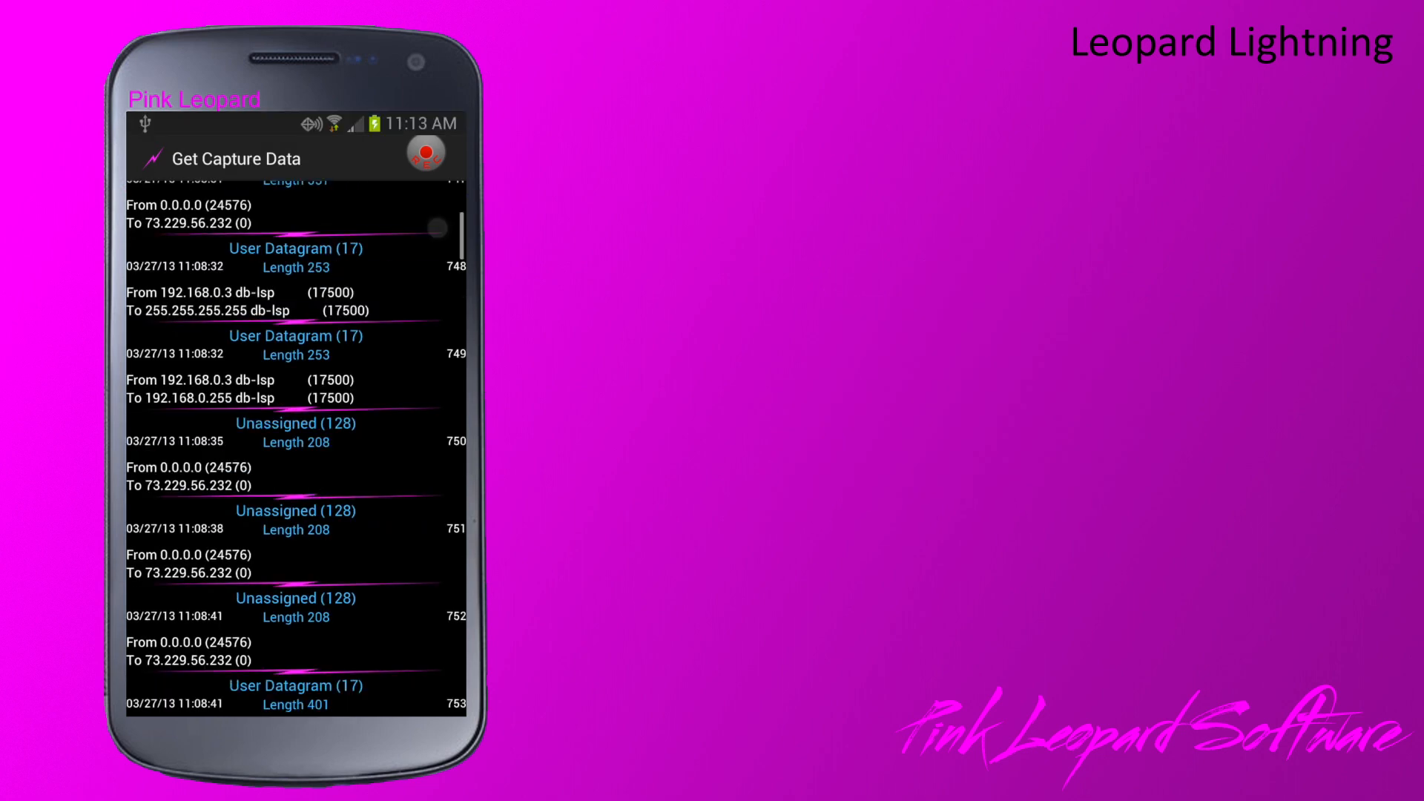
pyautogui.scroll(-3)
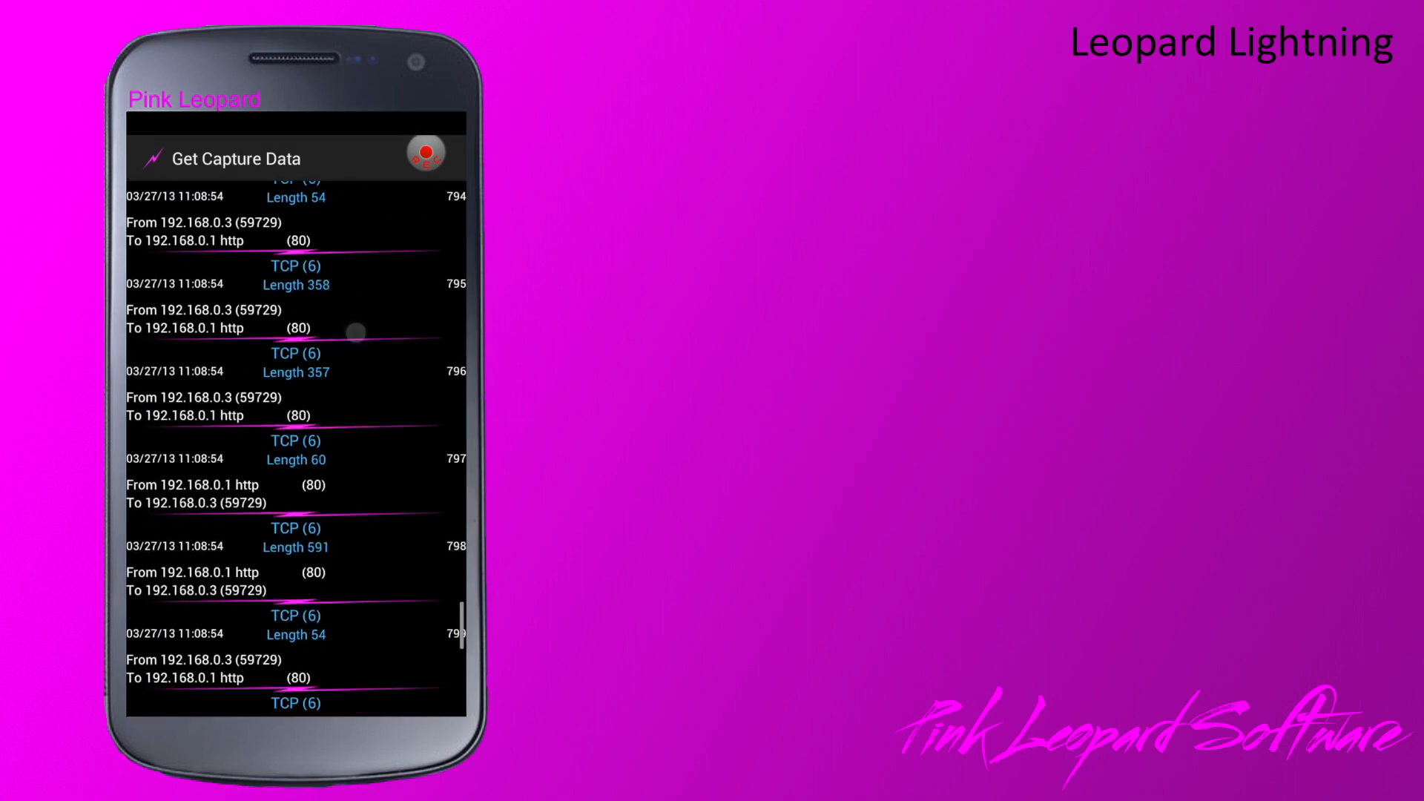
pyautogui.scroll(-3)
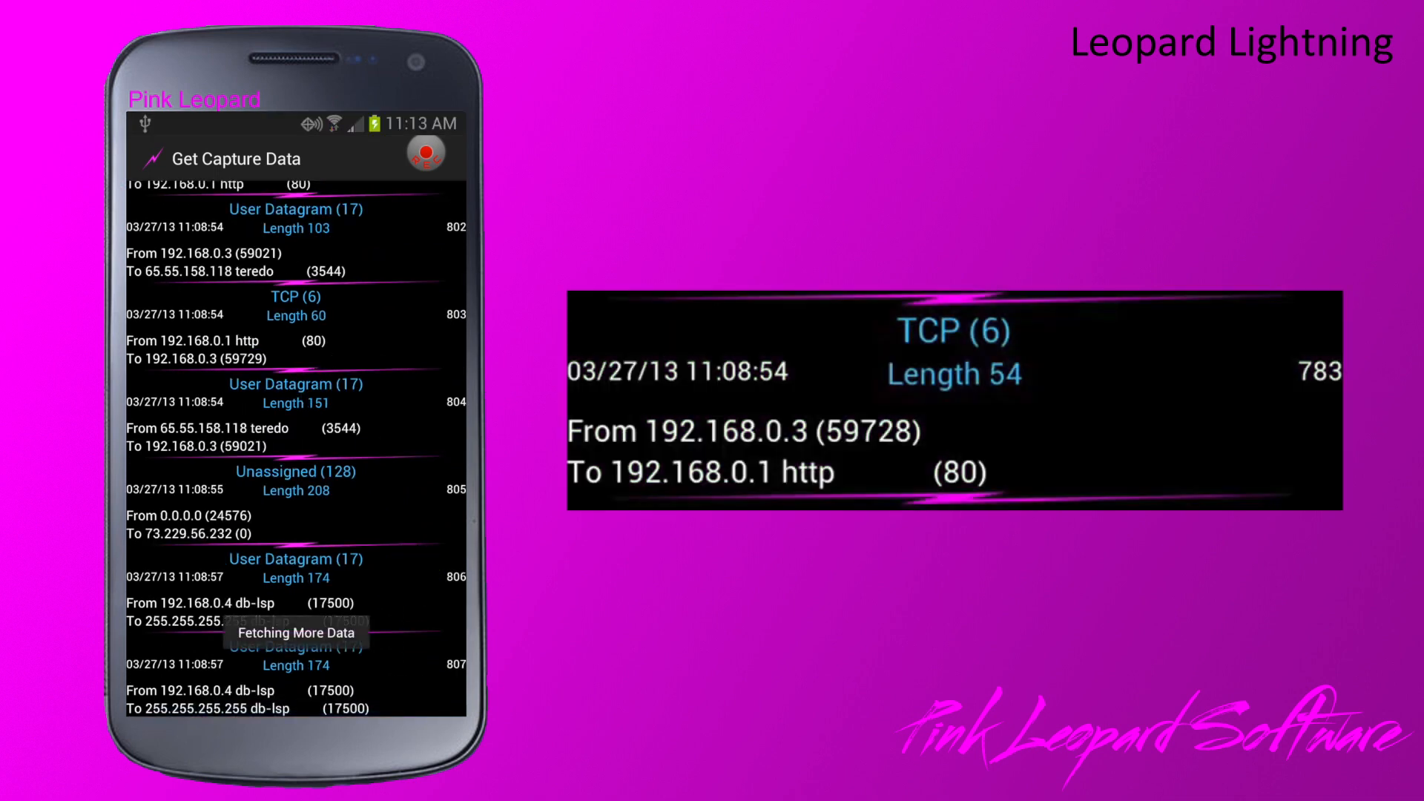
pyautogui.scroll(-3)
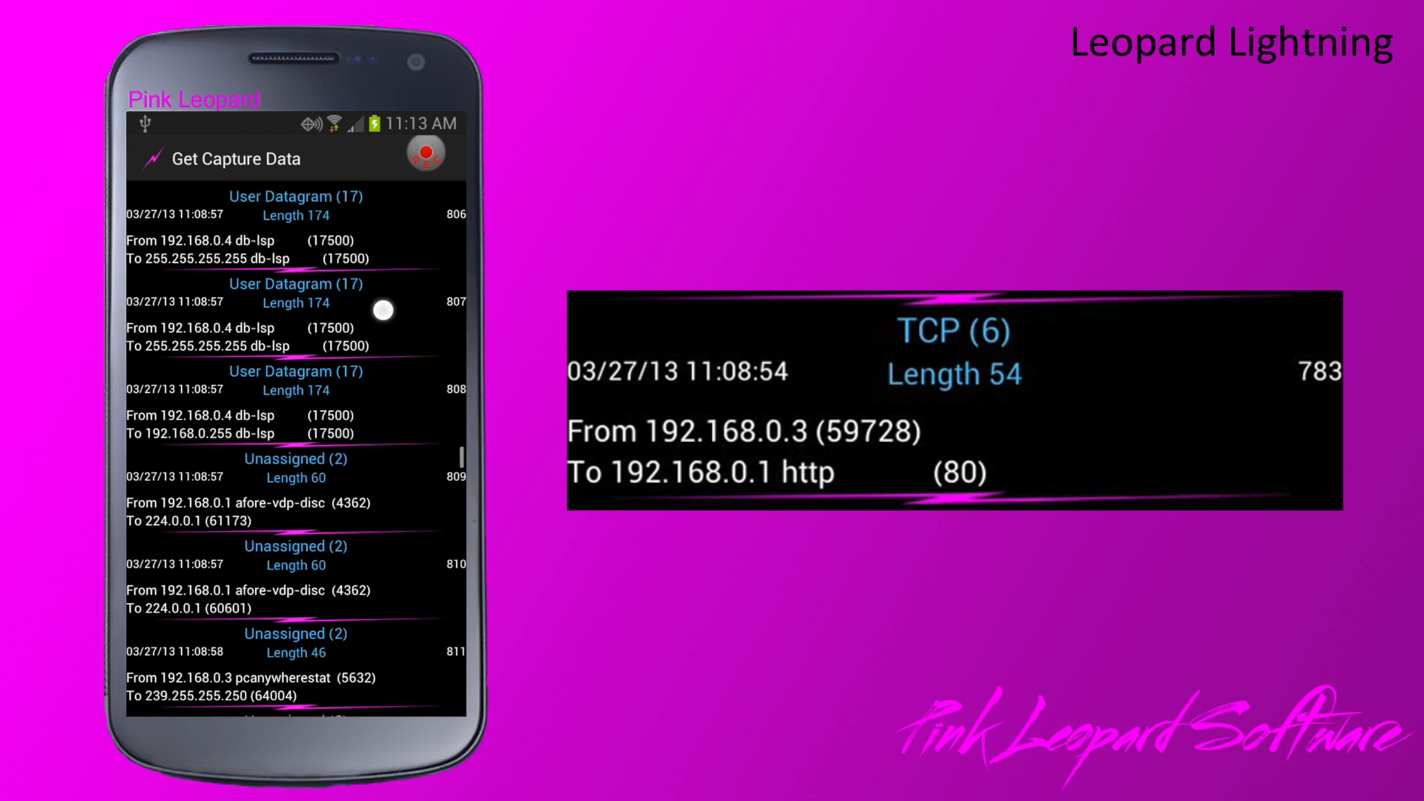
pyautogui.scroll(-3)
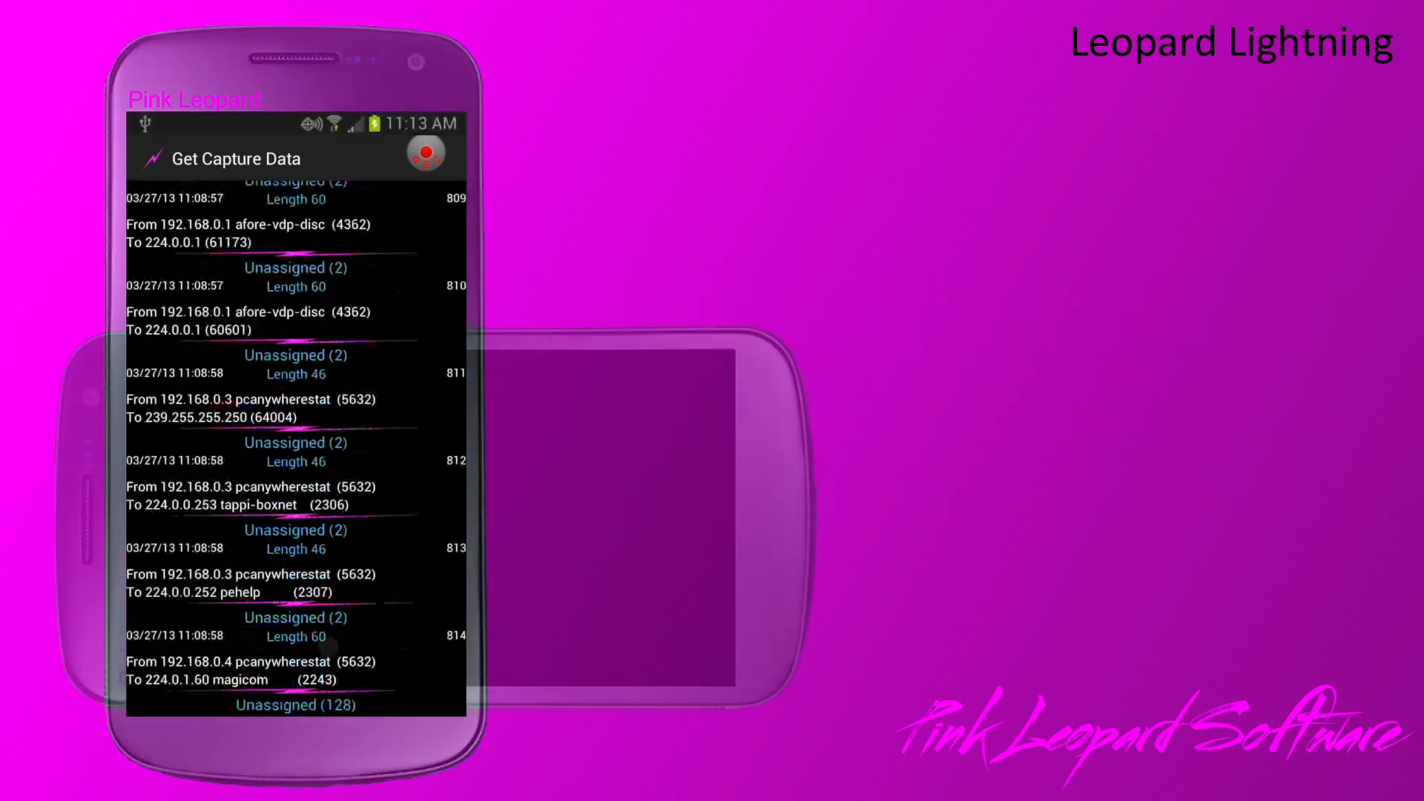